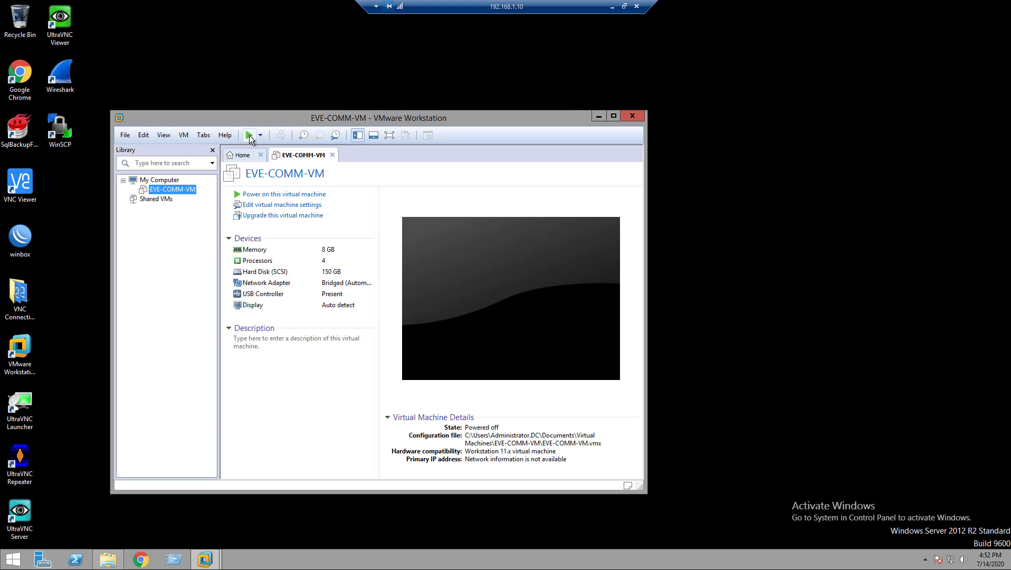
Step: Power on EVE-COMM-VM and wait for the eve-ng login prompt with its web address
left_click(248, 136)
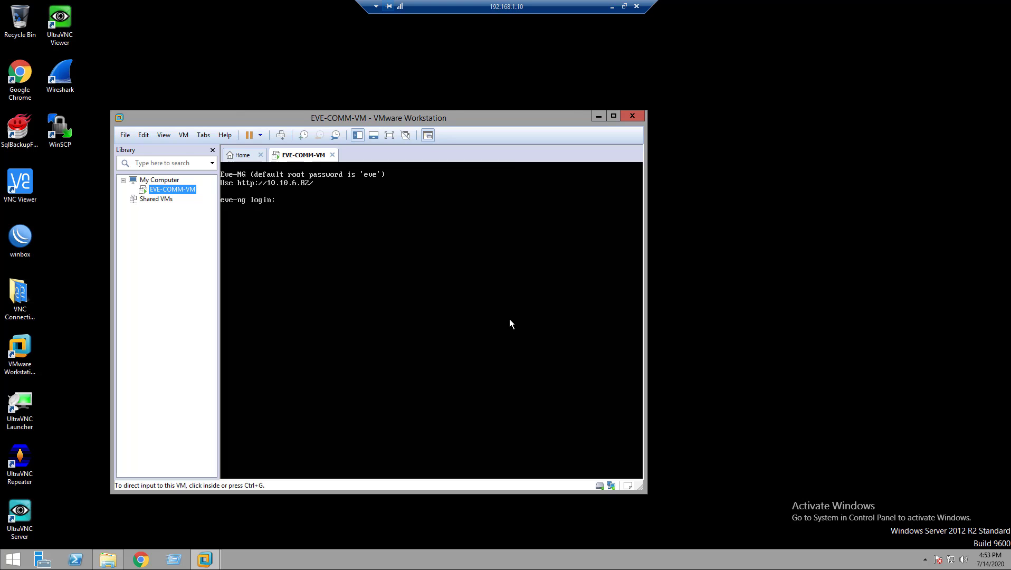
mouse_move(508, 319)
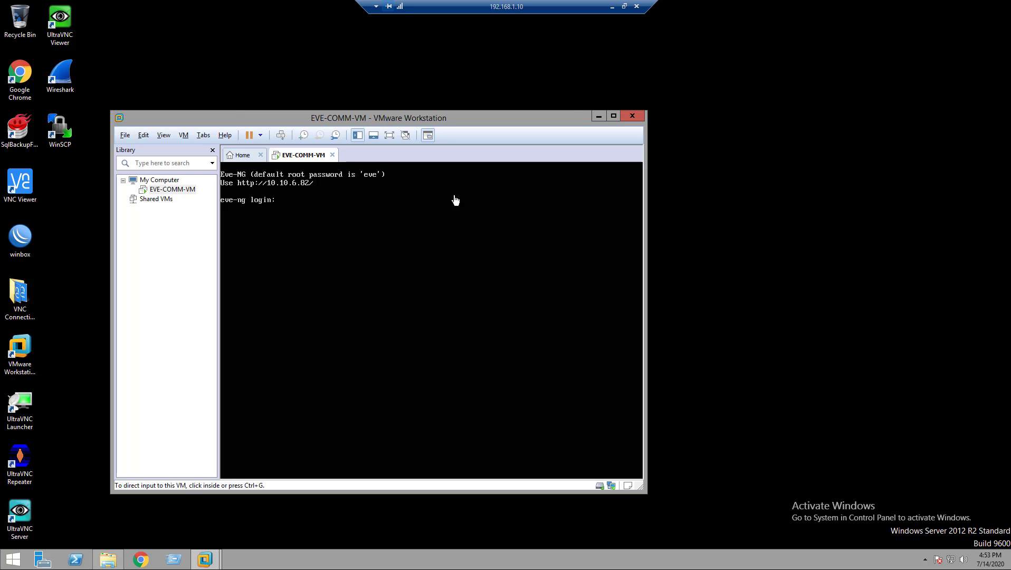
mouse_move(231, 195)
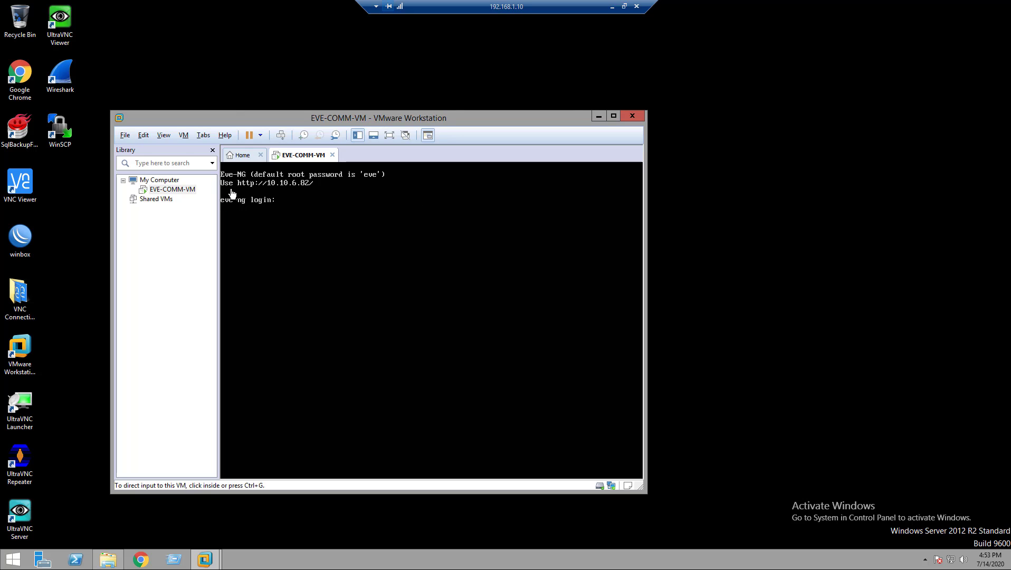
mouse_move(266, 230)
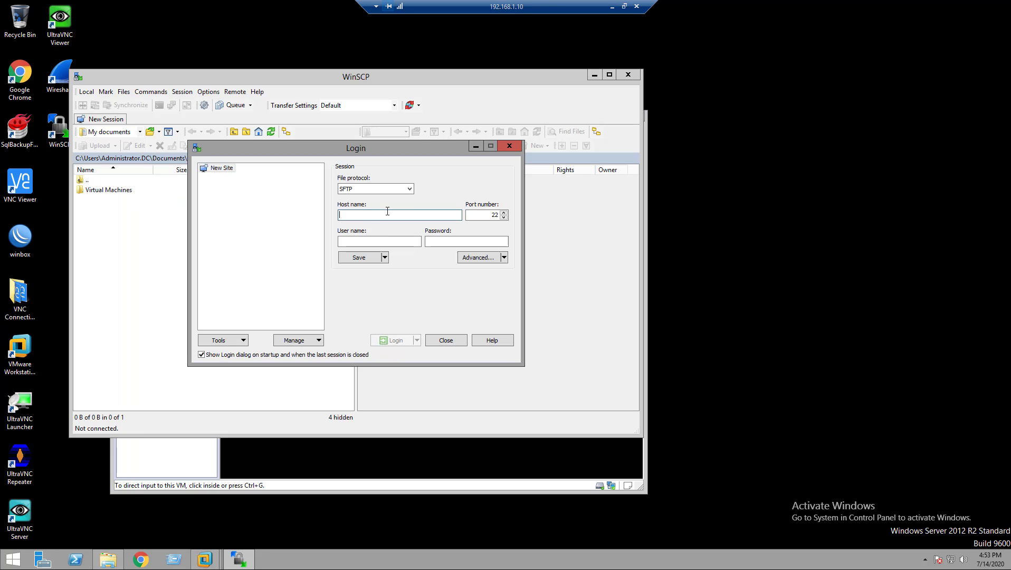
Step: Log in to 10.10.6.82 as root over SFTP, trusting the unknown host key
type("10.10.6.82")
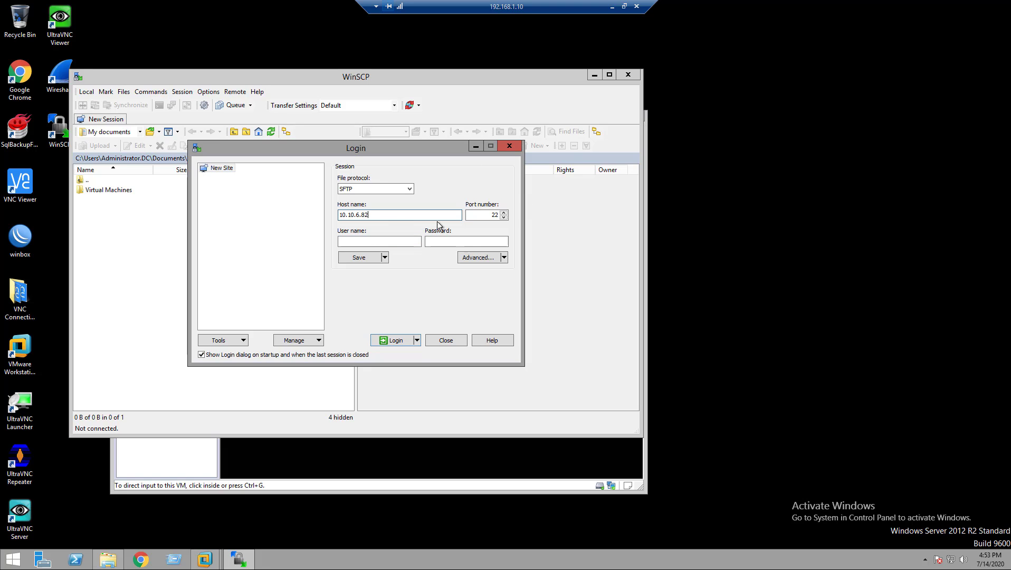
left_click(379, 240)
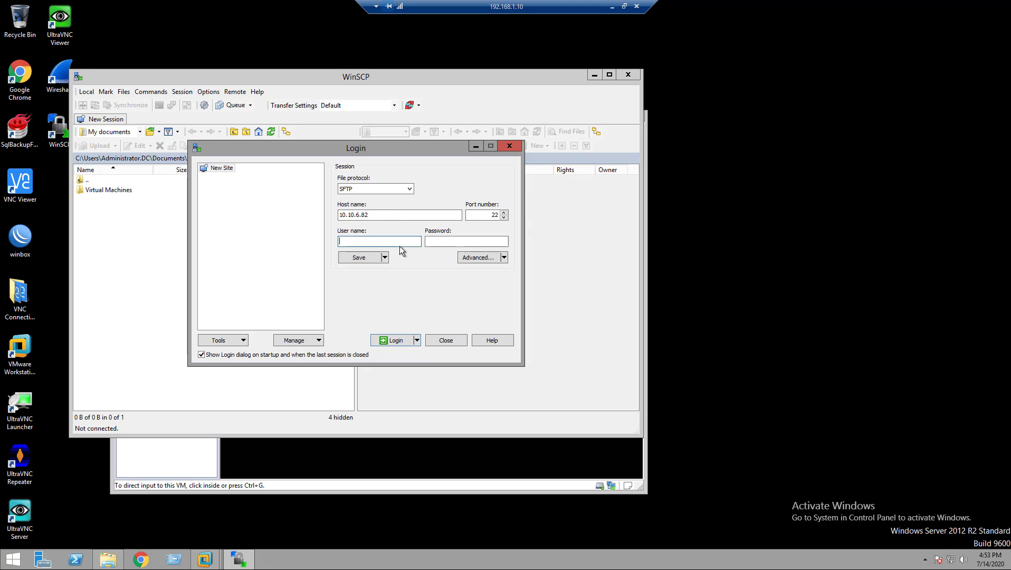
type("root")
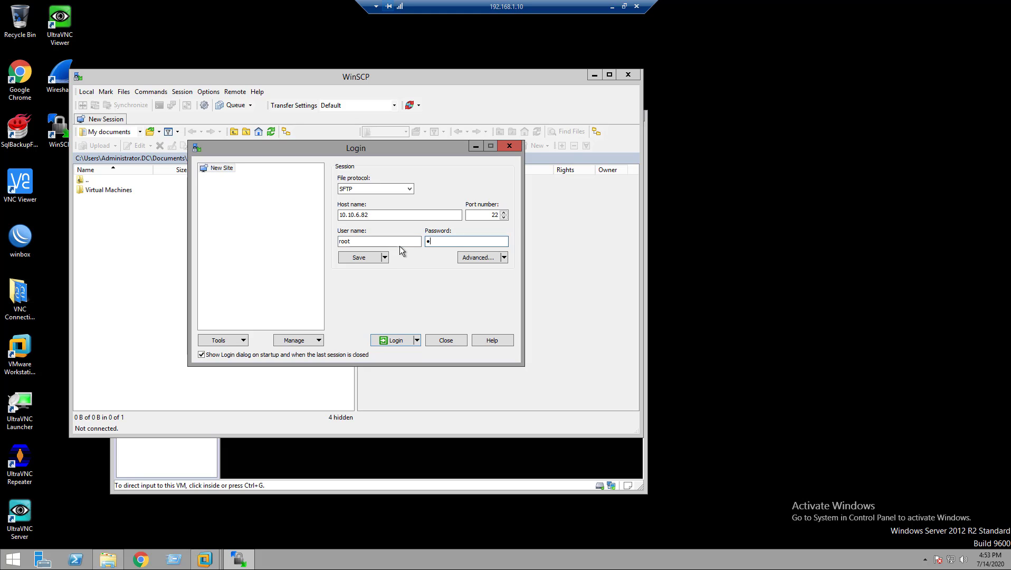
left_click(395, 340)
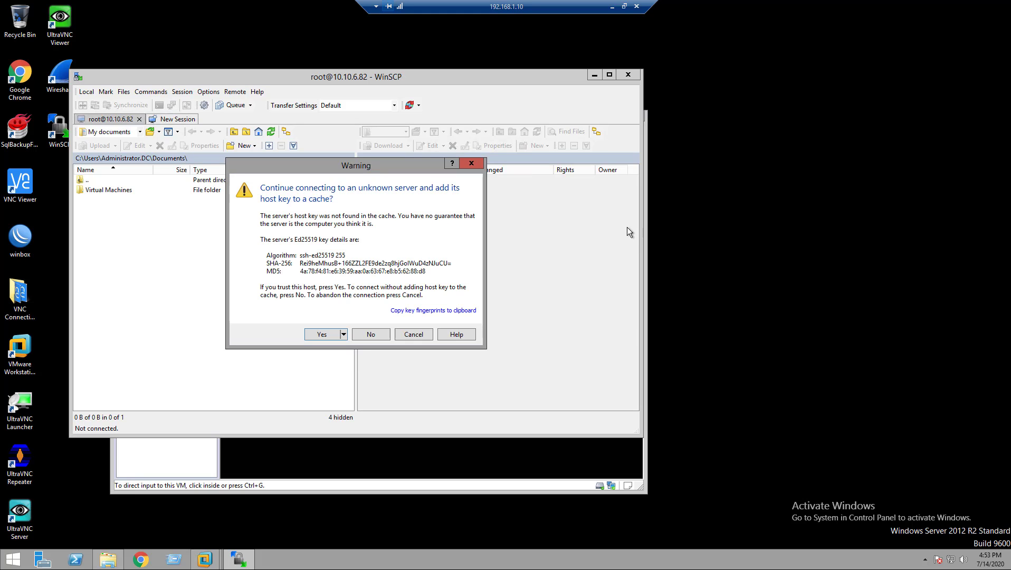
left_click(321, 334)
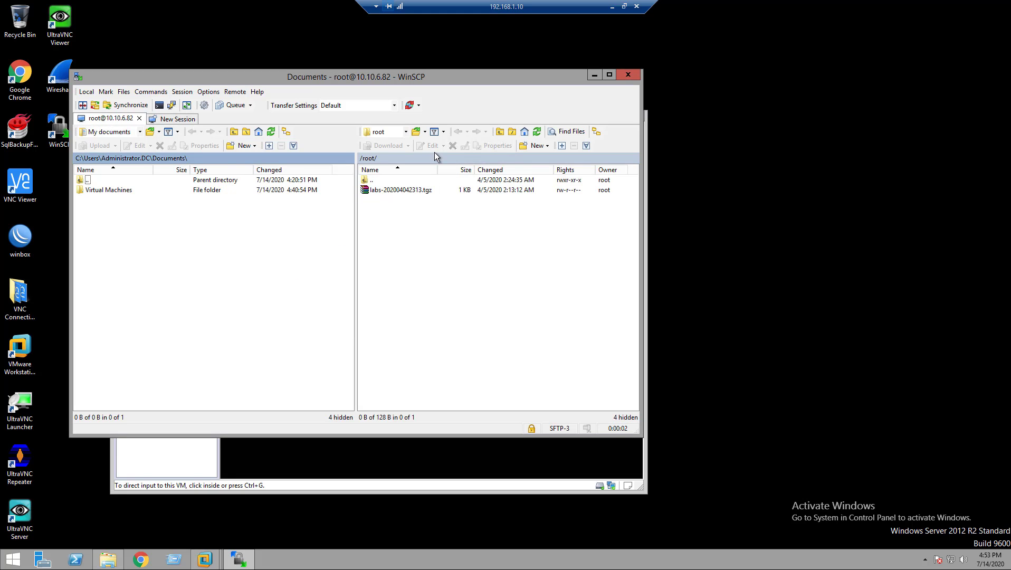
Step: Browse the remote pane to /opt/unetlab/addons/qemu
left_click(400, 190)
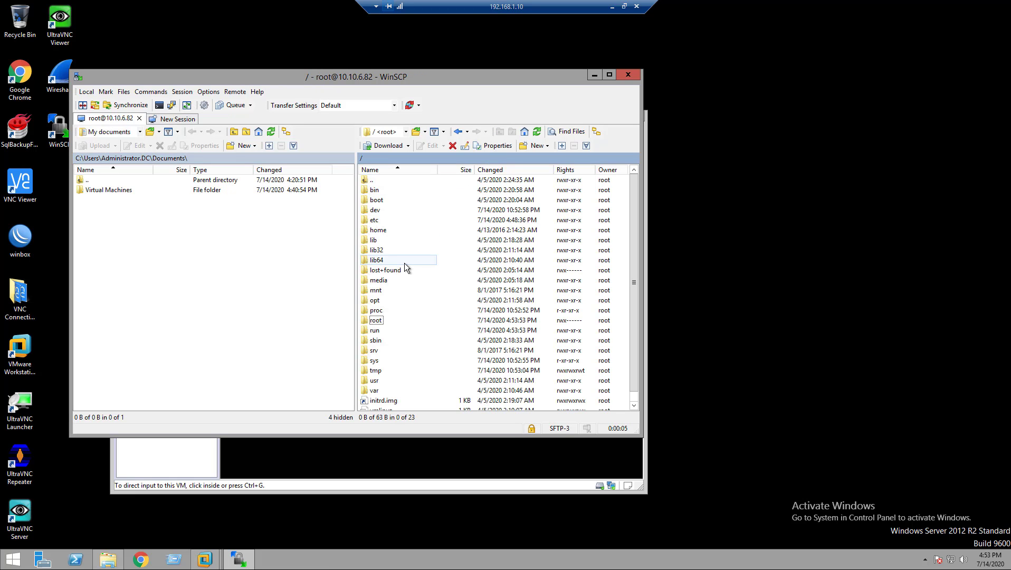
mouse_move(404, 266)
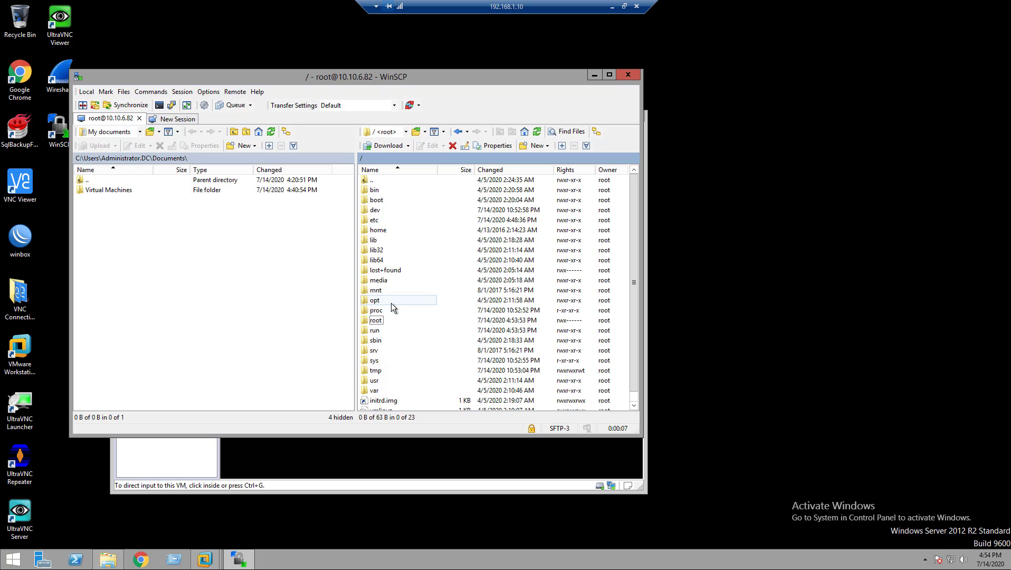
double_click(375, 299)
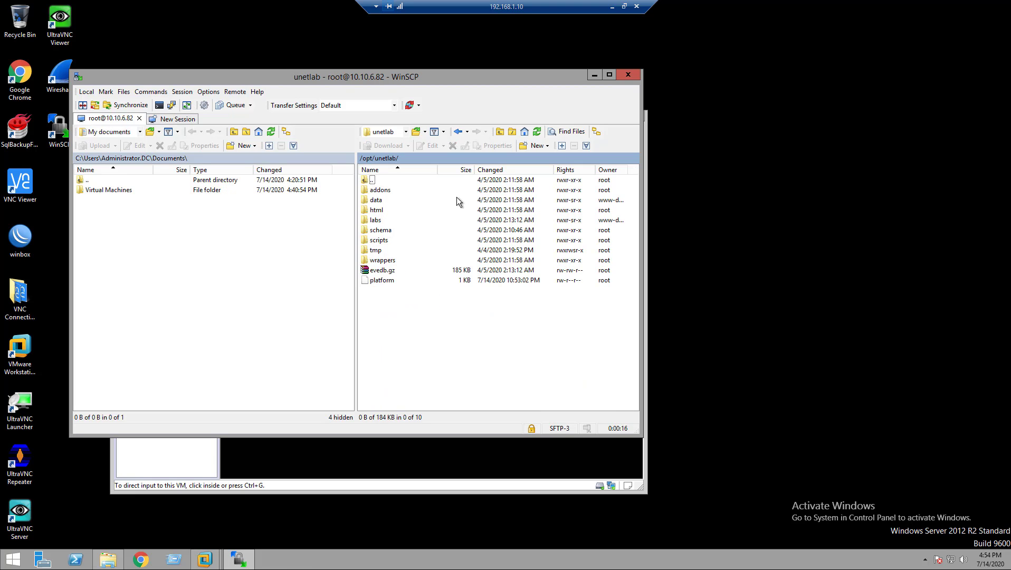
double_click(379, 190)
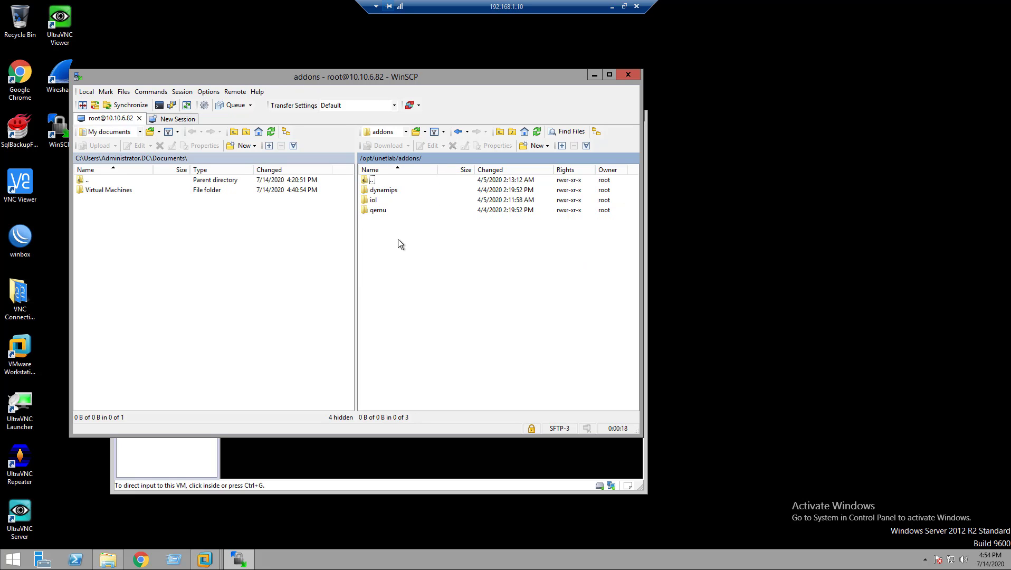
double_click(376, 210)
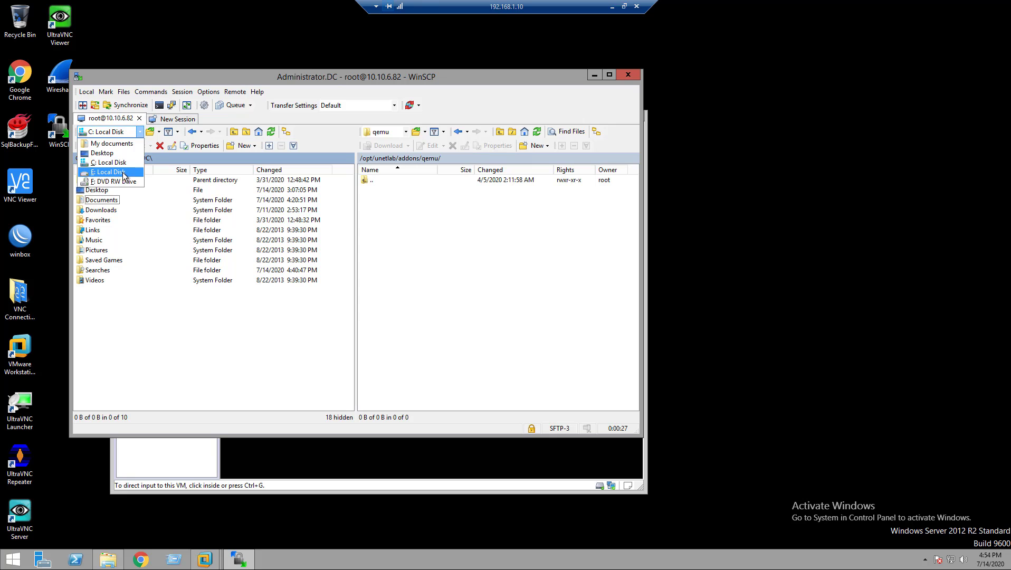
Step: Browse the local pane to E:\EVE-COMM-VM and select the win-7ultimate folder
left_click(110, 171)
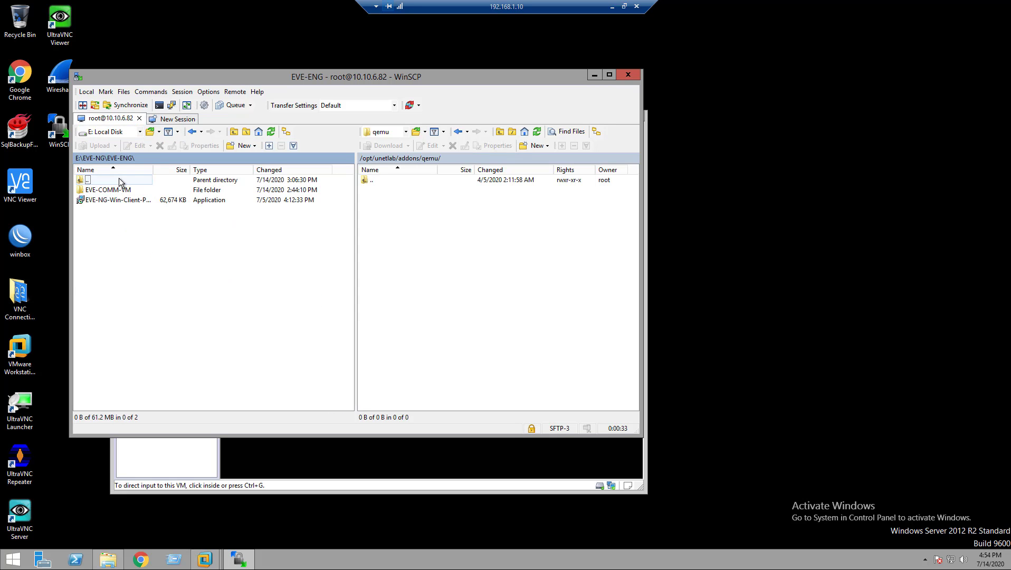
double_click(106, 190)
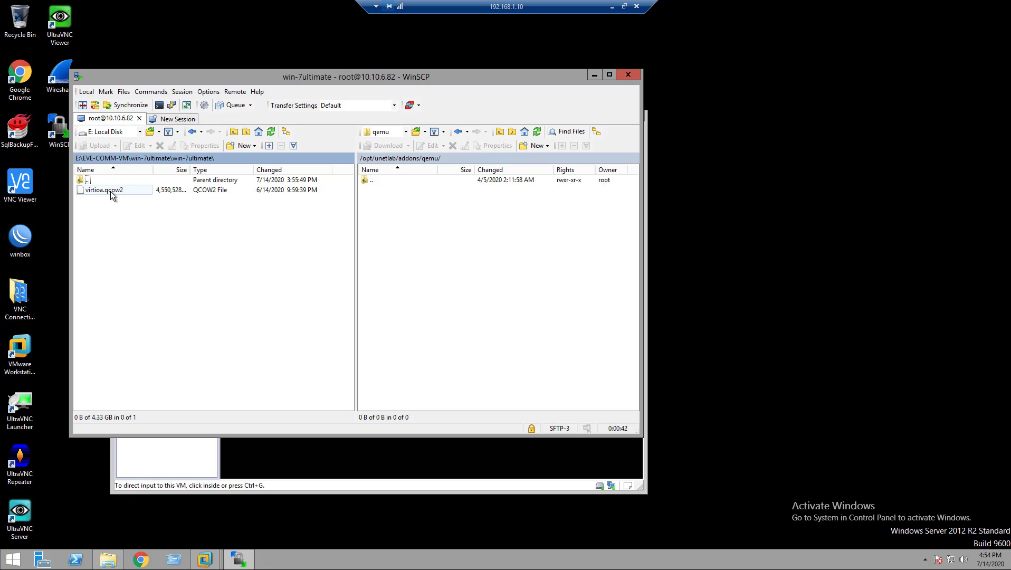
left_click(89, 179)
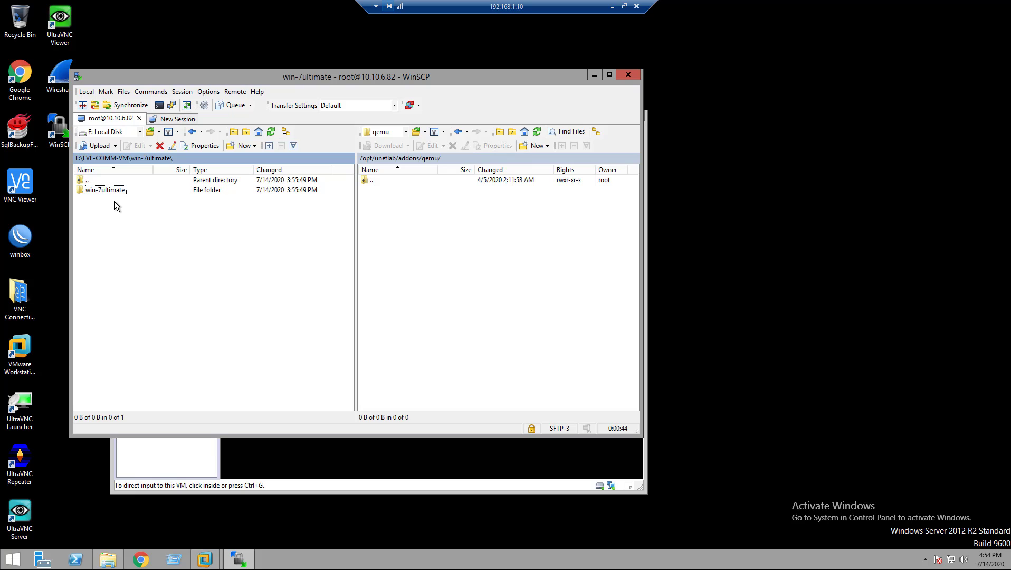
mouse_move(107, 199)
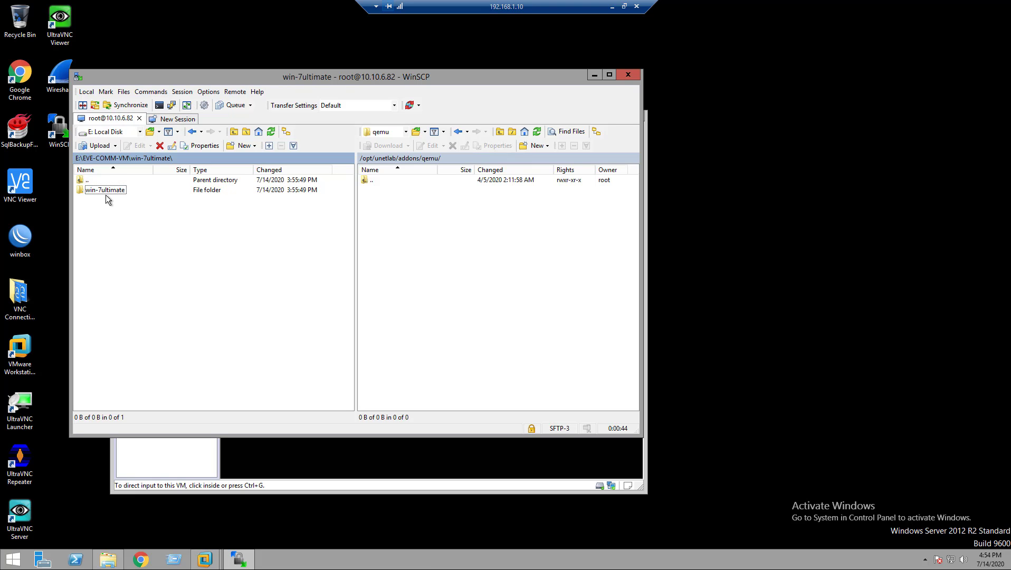
left_click(104, 190)
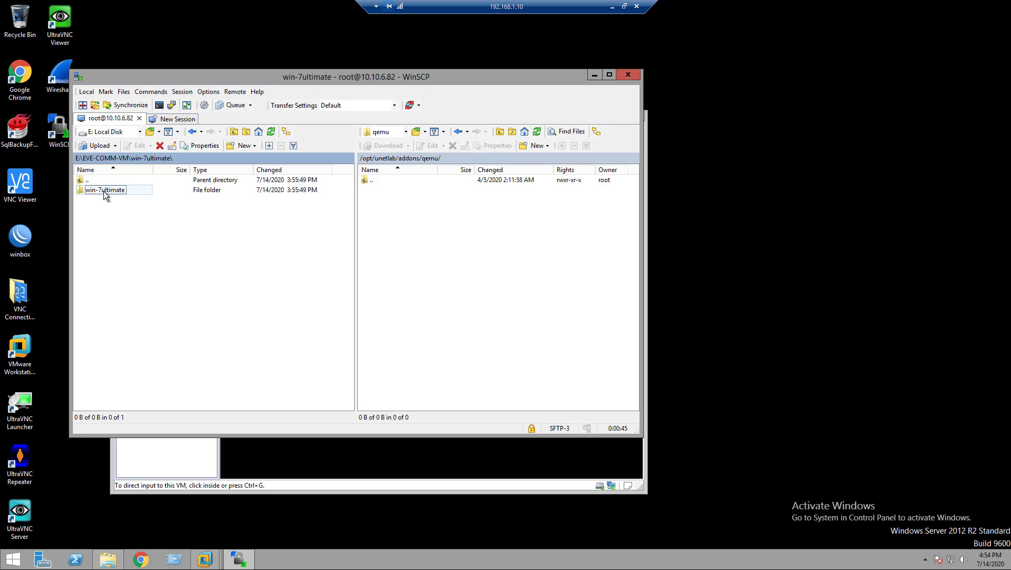
Step: Upload win-7ultimate to /opt/unetlab/addons/qemu/, then quit WinSCP without saving the workspace
left_click(104, 189)
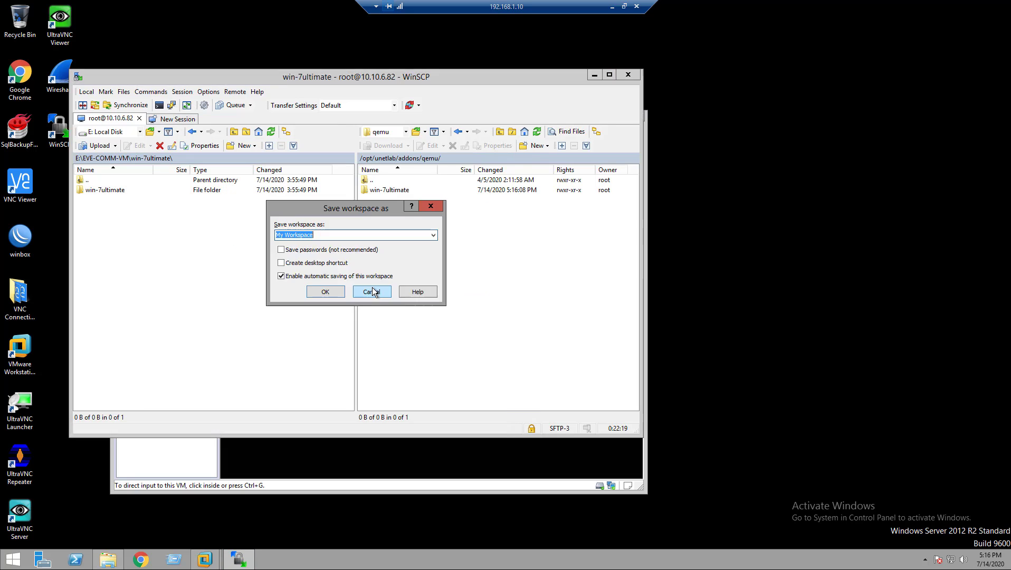
left_click(371, 291)
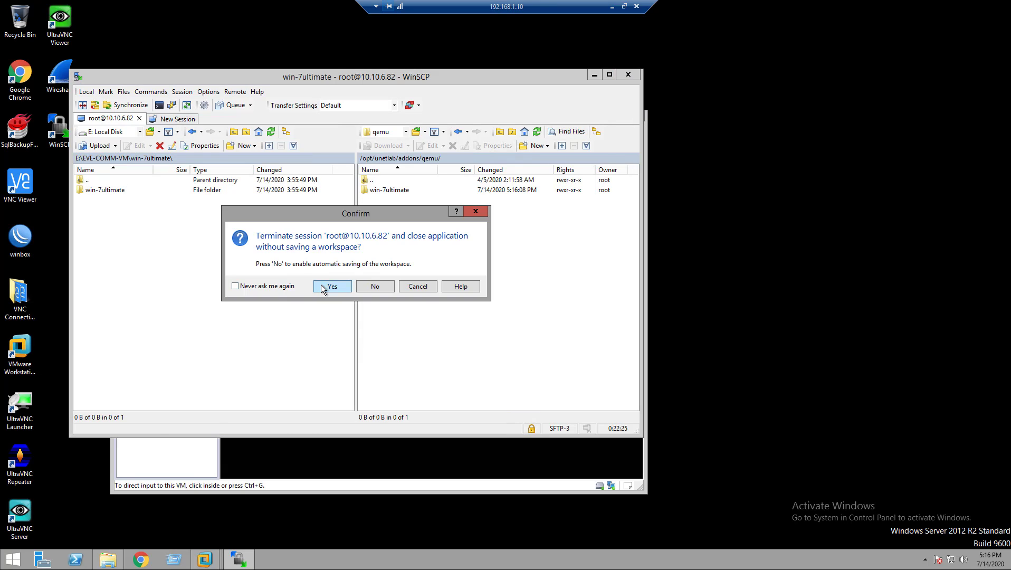
left_click(331, 286)
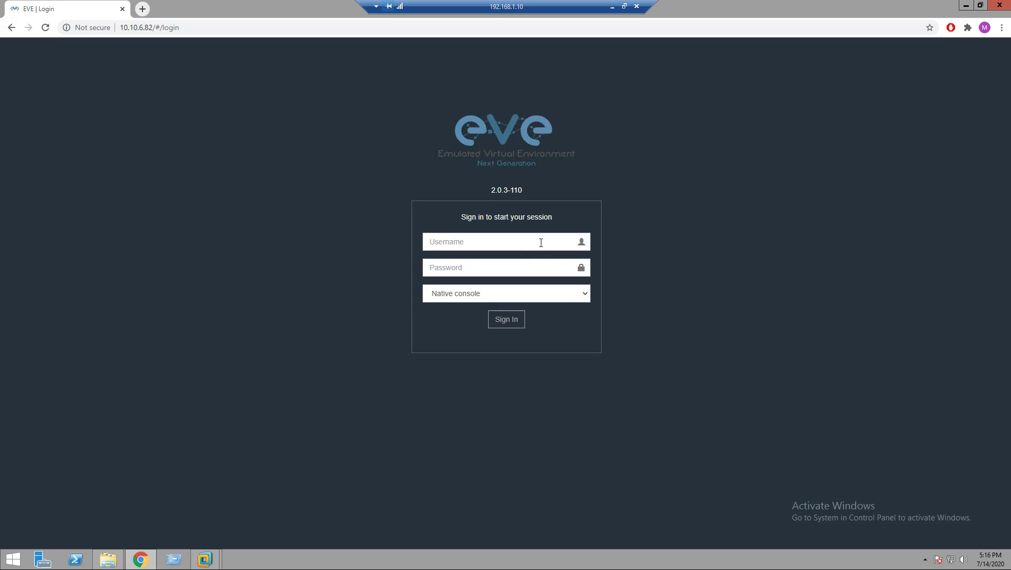
Step: Sign in as admin, save the new lab Windows 7 Test with version 1 and open it
type("admin")
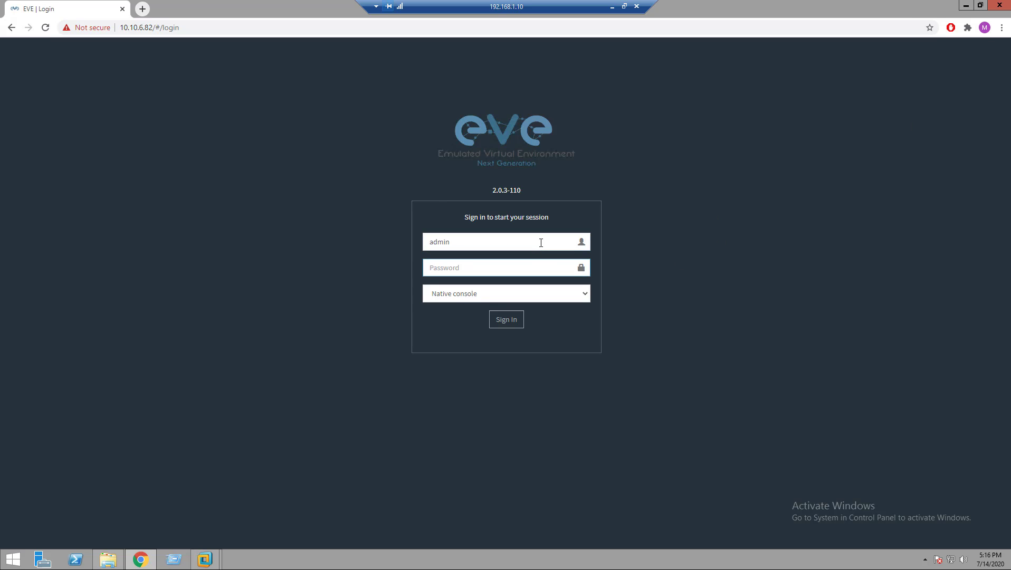
left_click(506, 319)
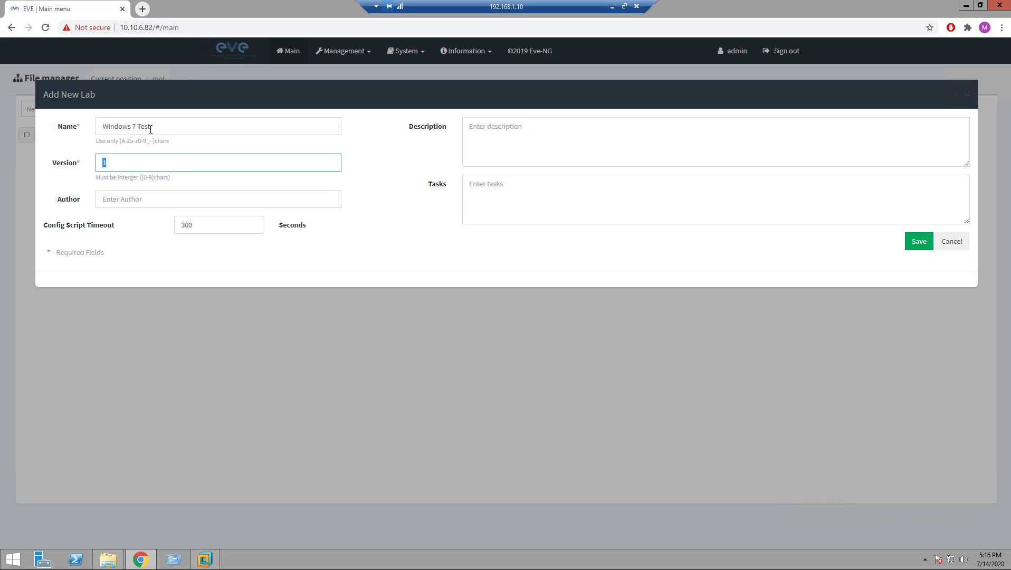
left_click(918, 241)
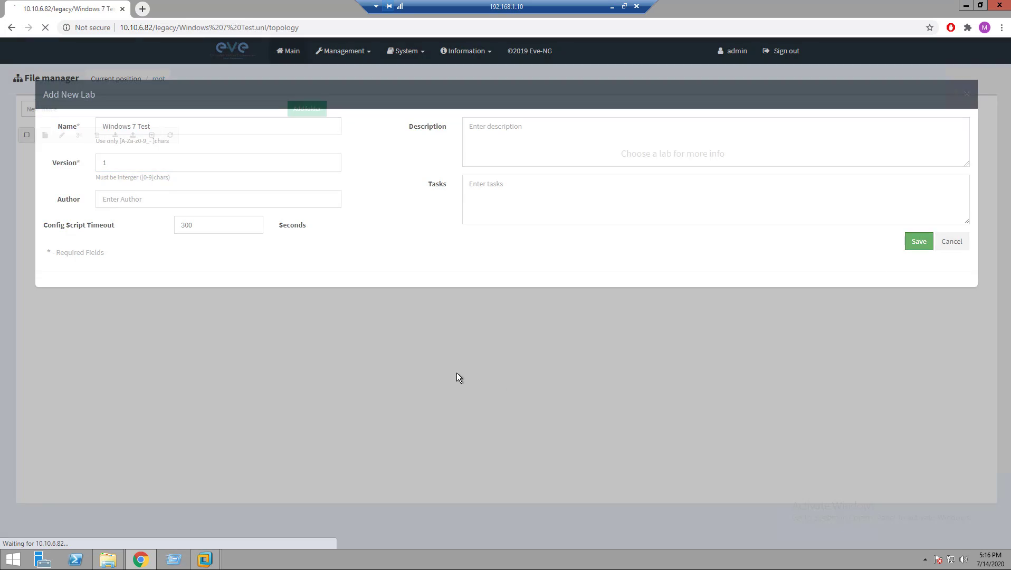
left_click(918, 240)
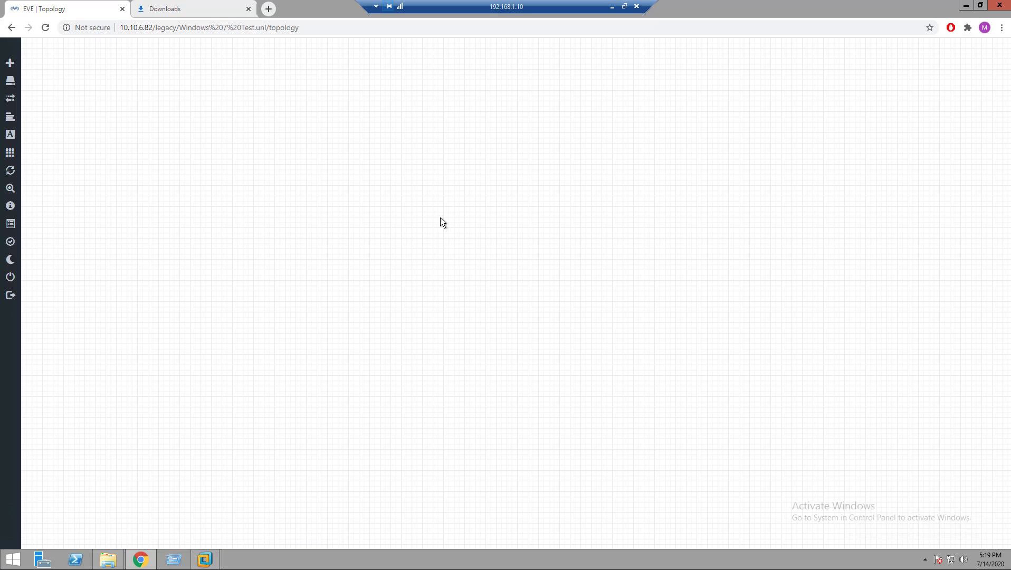
Step: Add a new node to the canvas using the Windows template
right_click(442, 223)
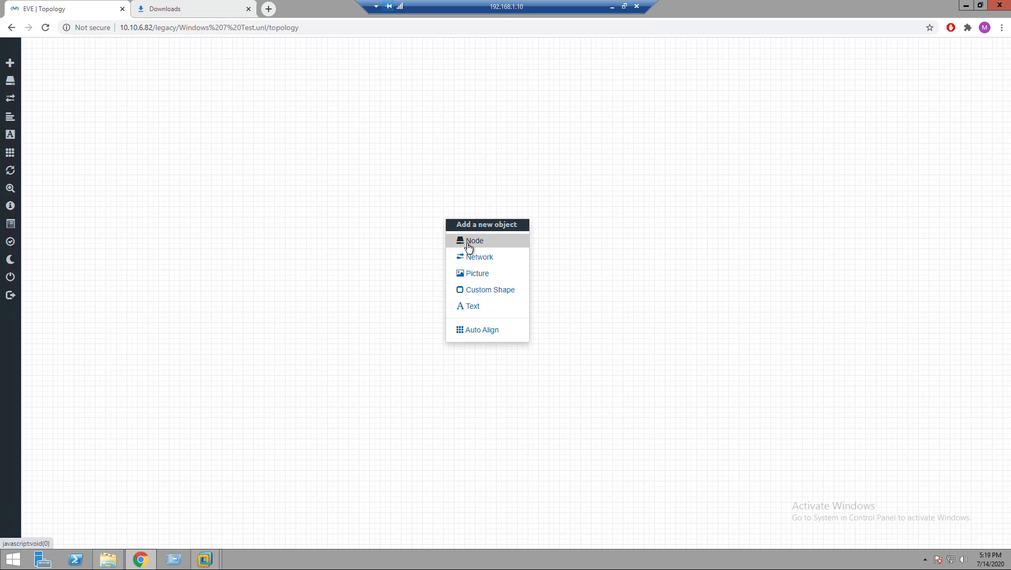
left_click(475, 240)
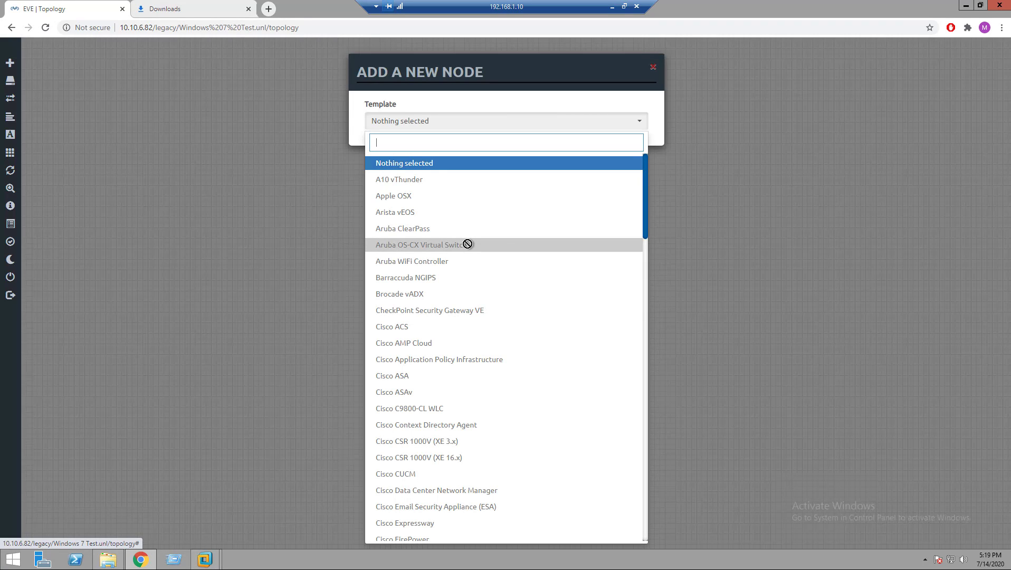
type("w")
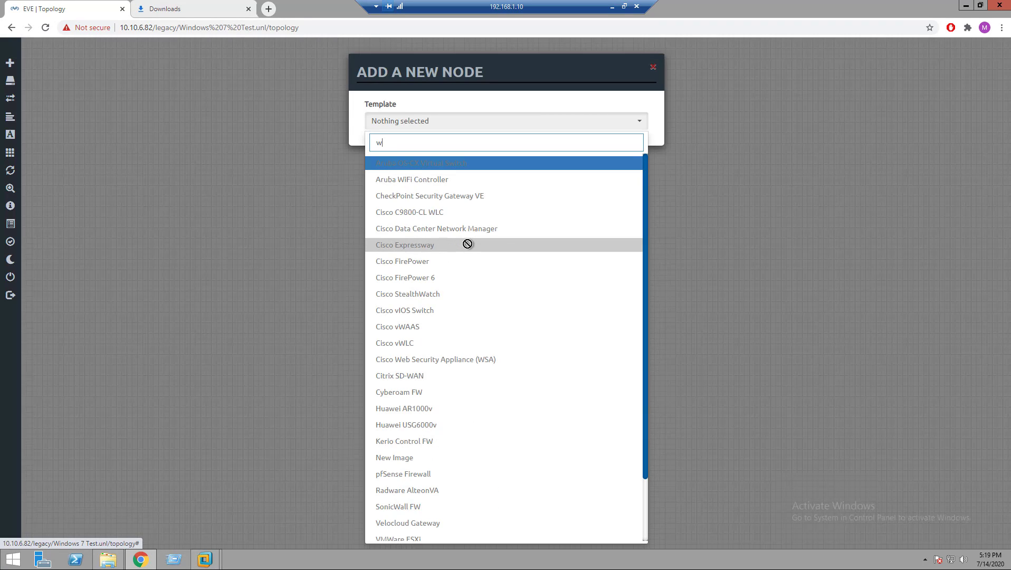
type("indows")
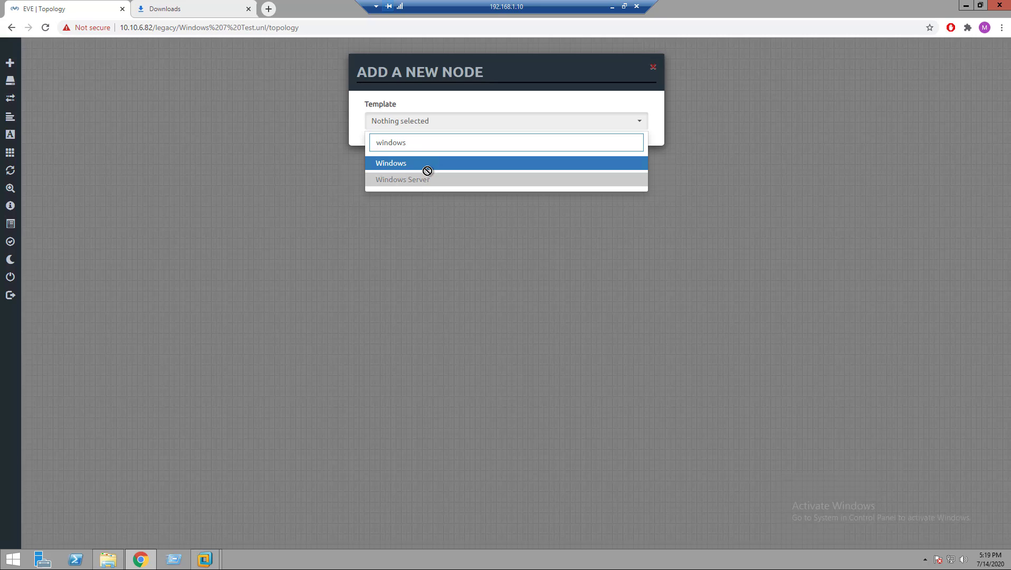
left_click(390, 162)
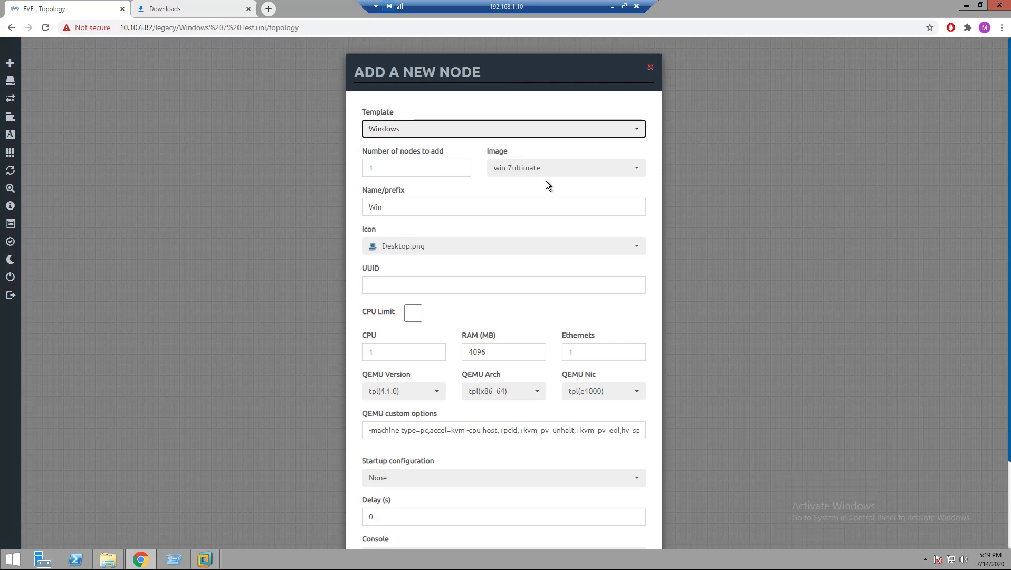
Step: Keep image win-7ultimate, set the console to vnc and save the node
left_click(565, 168)
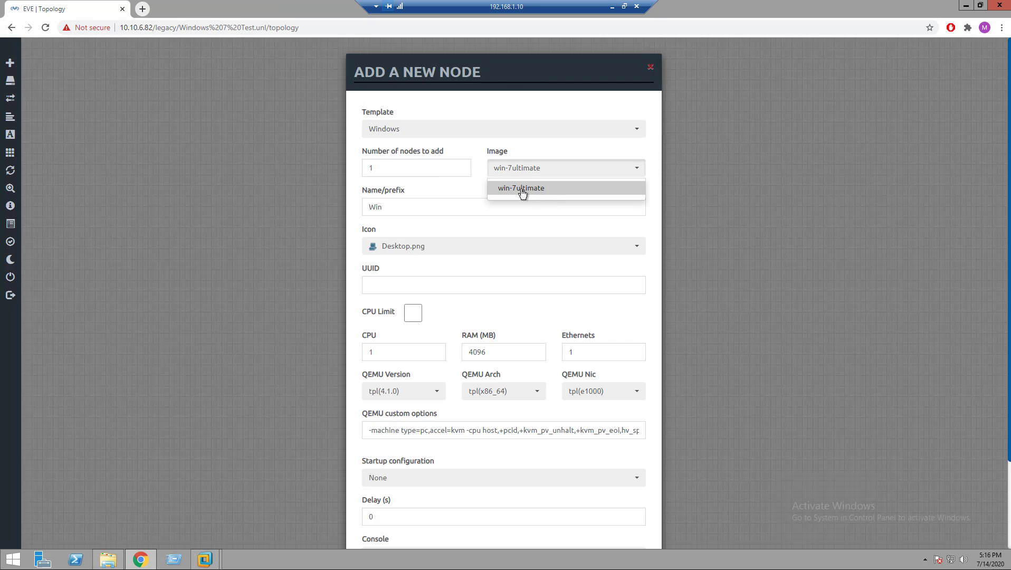
mouse_move(520, 195)
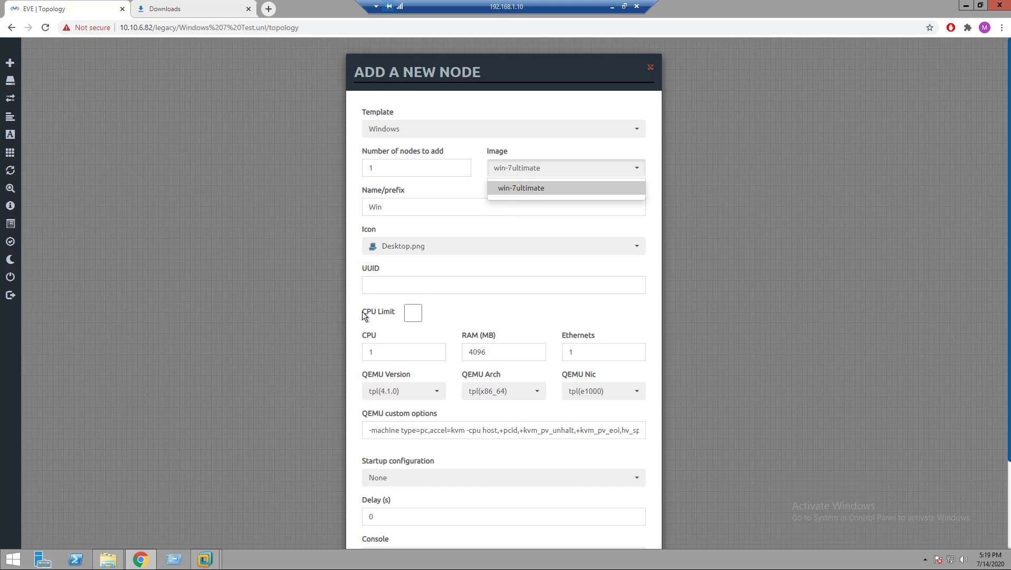
scroll("down", 3)
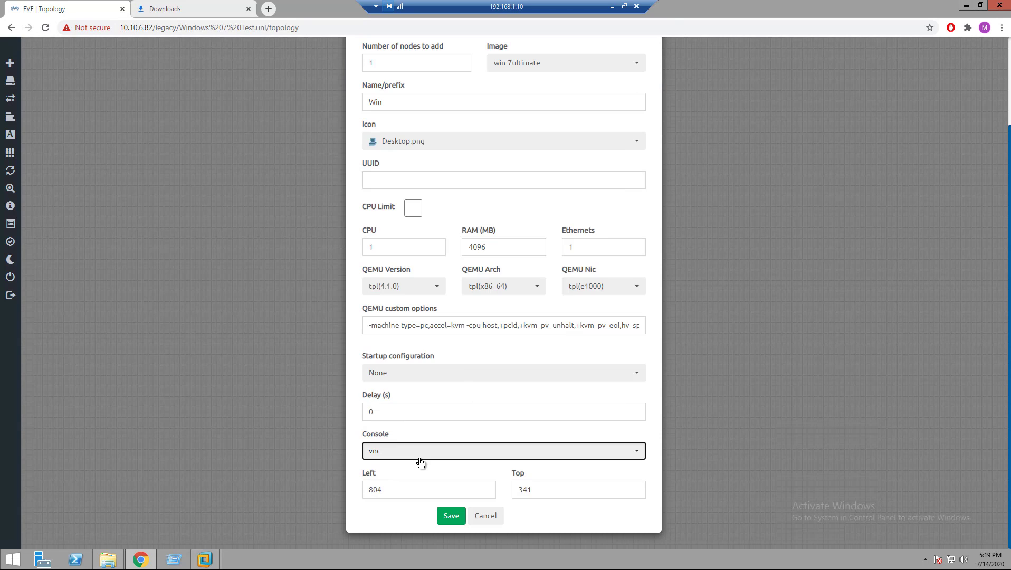
left_click(502, 449)
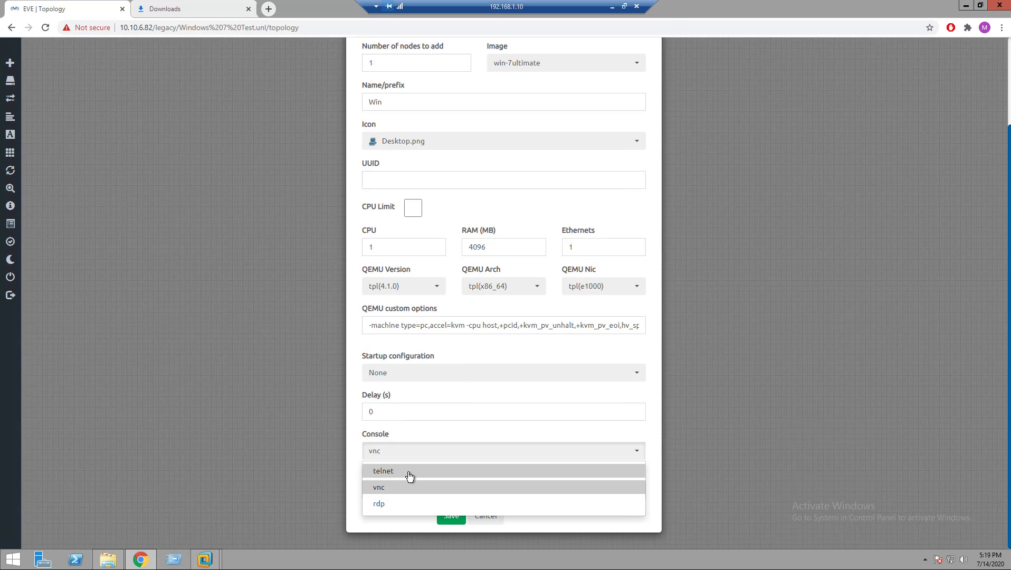
mouse_move(402, 503)
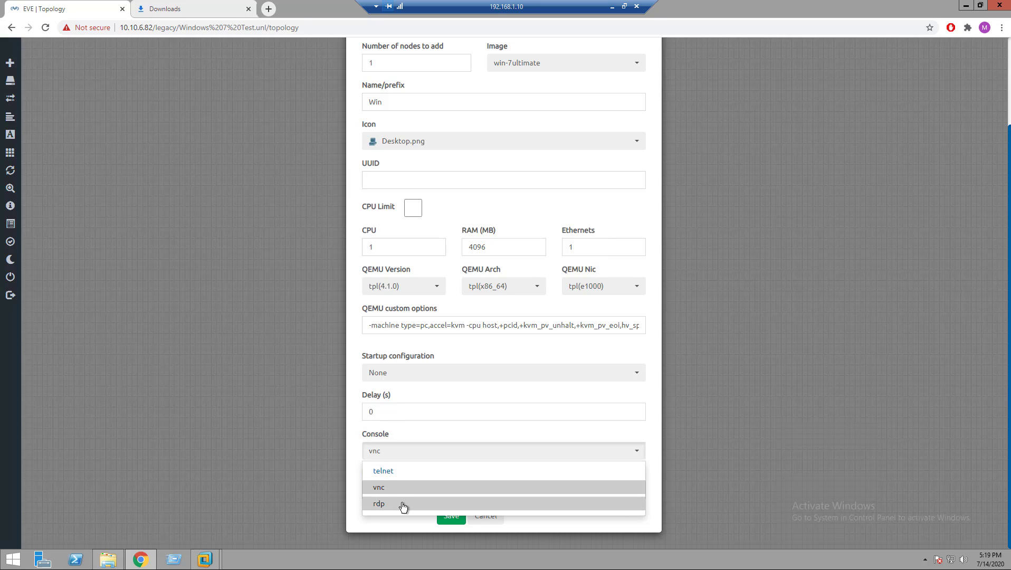
mouse_move(397, 487)
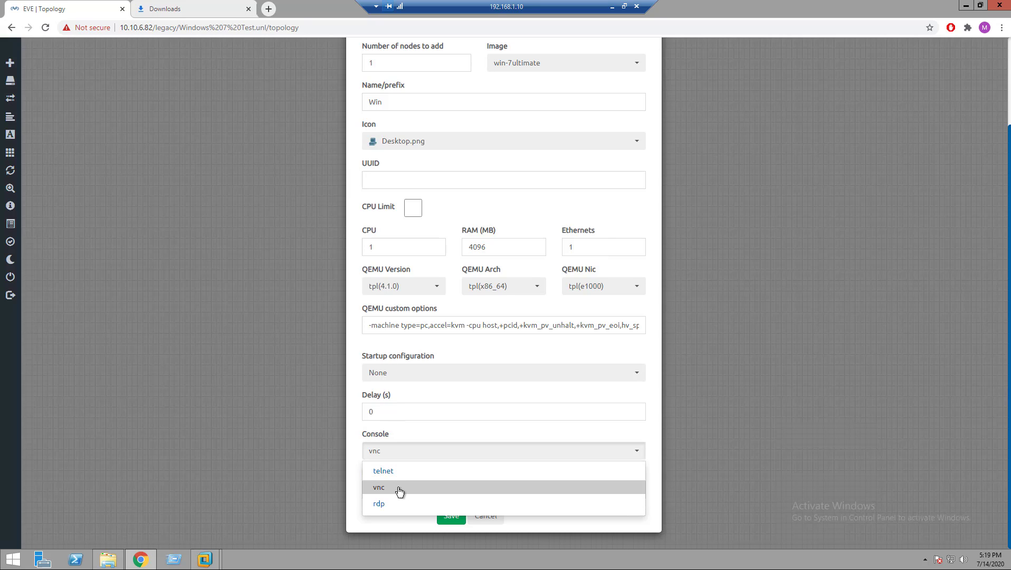
left_click(377, 486)
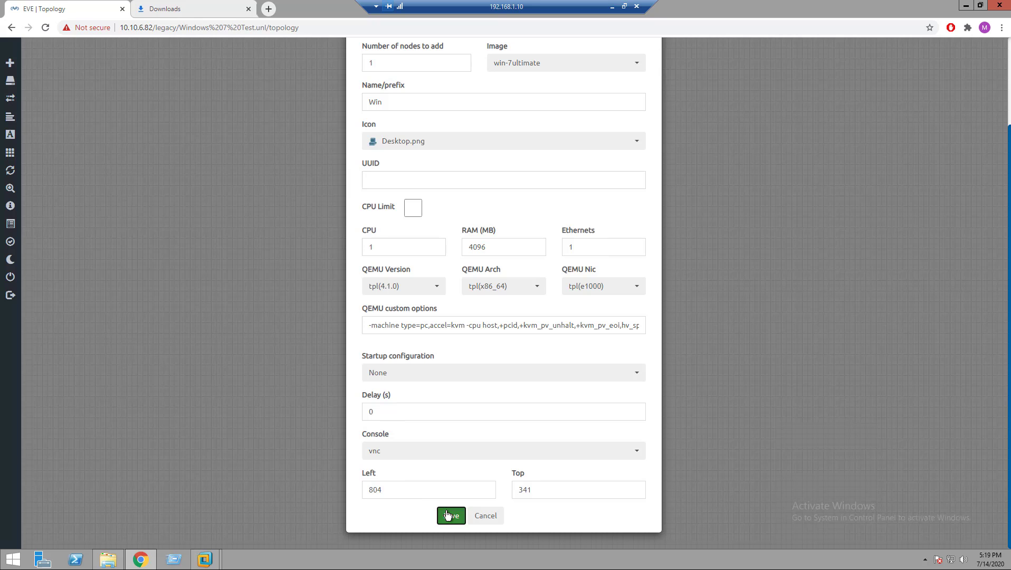
left_click(450, 516)
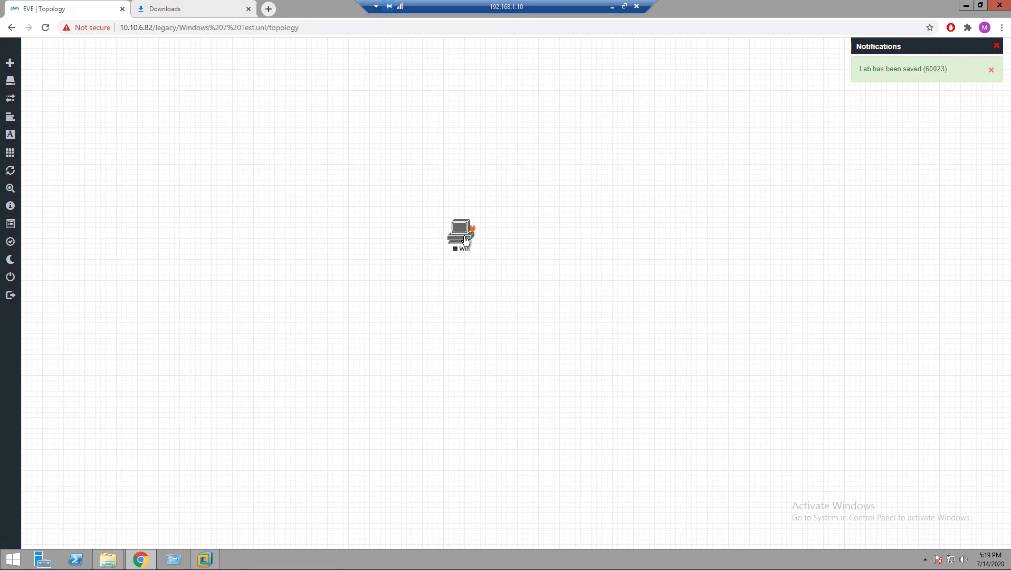
Step: Start the Win node, open its VNC console and log in to the Windows 7 guest
left_click(460, 232)
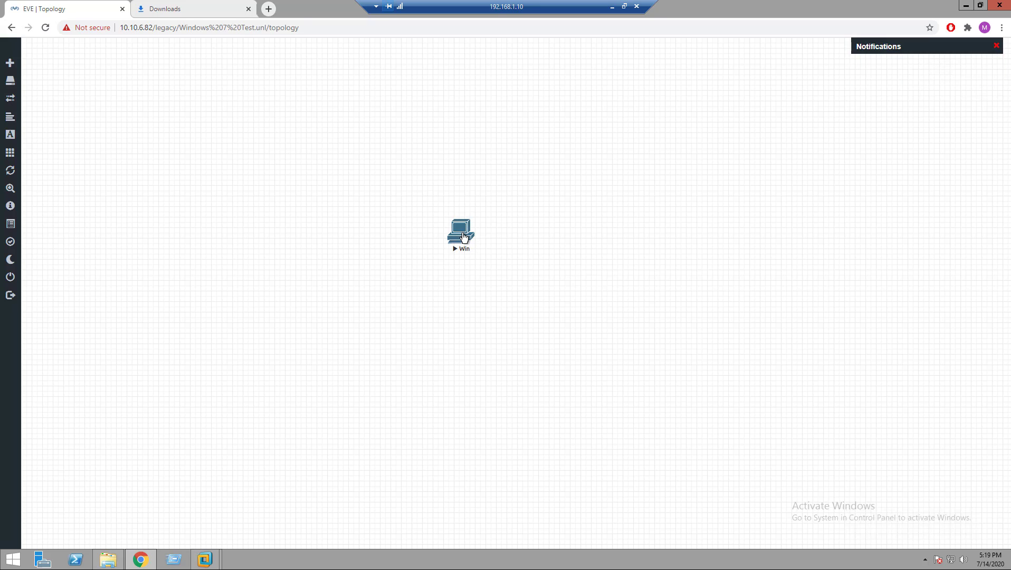
double_click(460, 231)
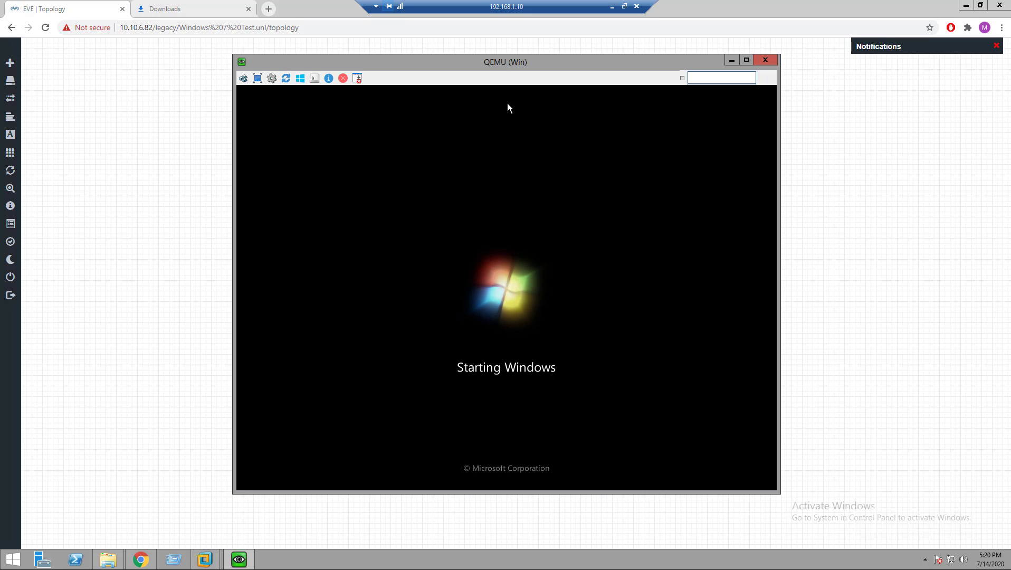
mouse_move(928, 63)
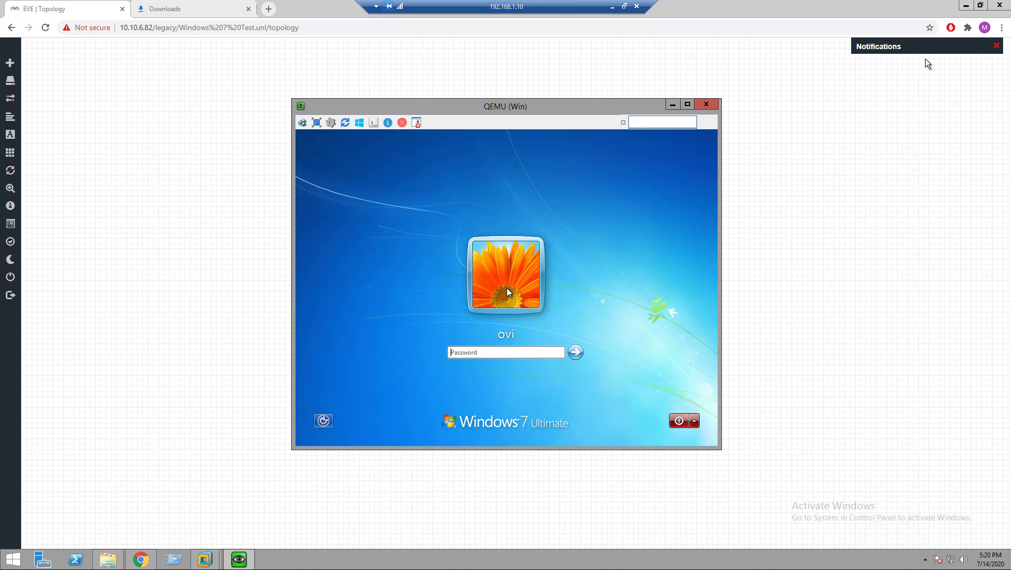
type("•••")
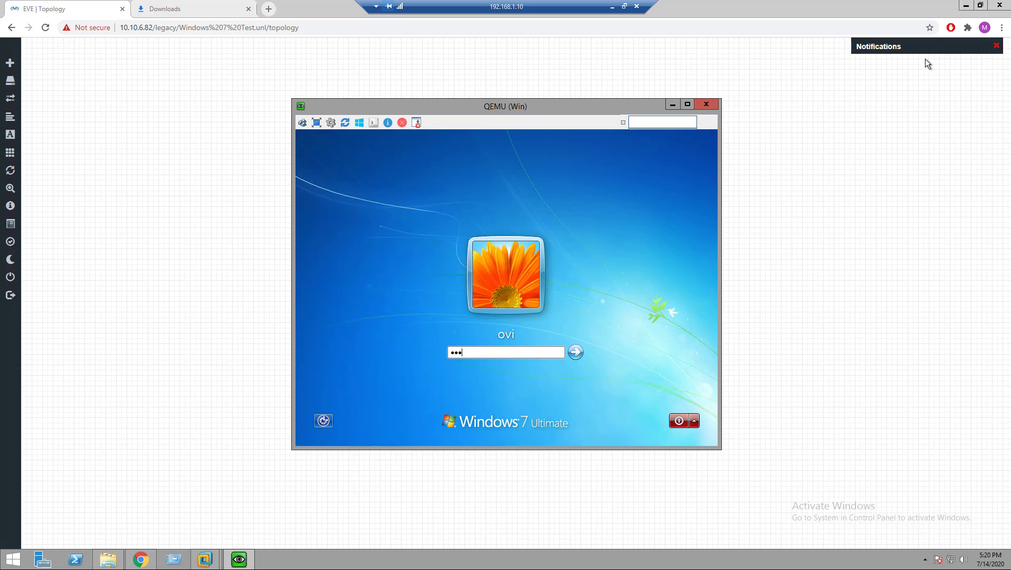
left_click(574, 353)
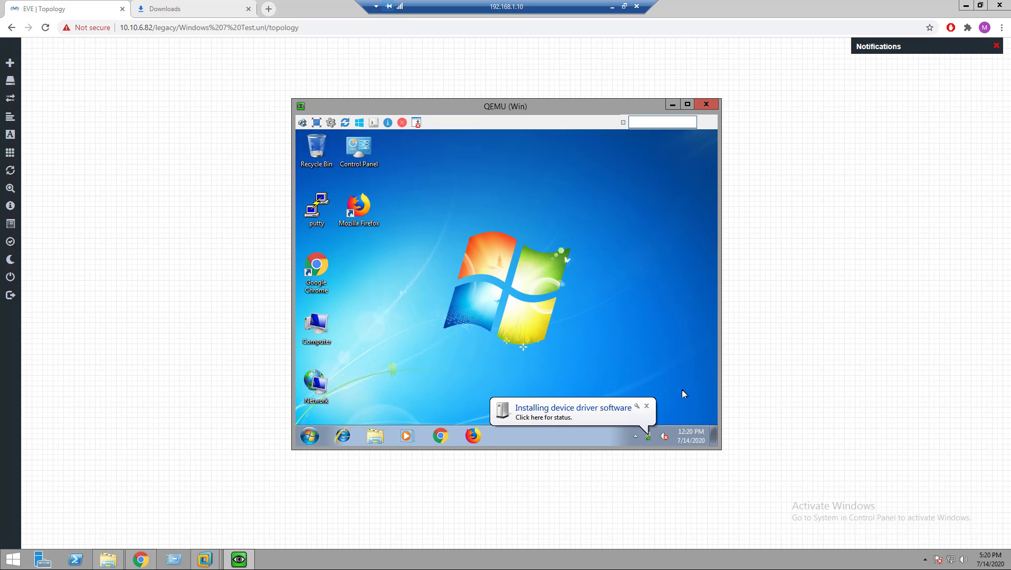
Step: Review and close the device driver installation report on the Windows 7 desktop
left_click(573, 411)
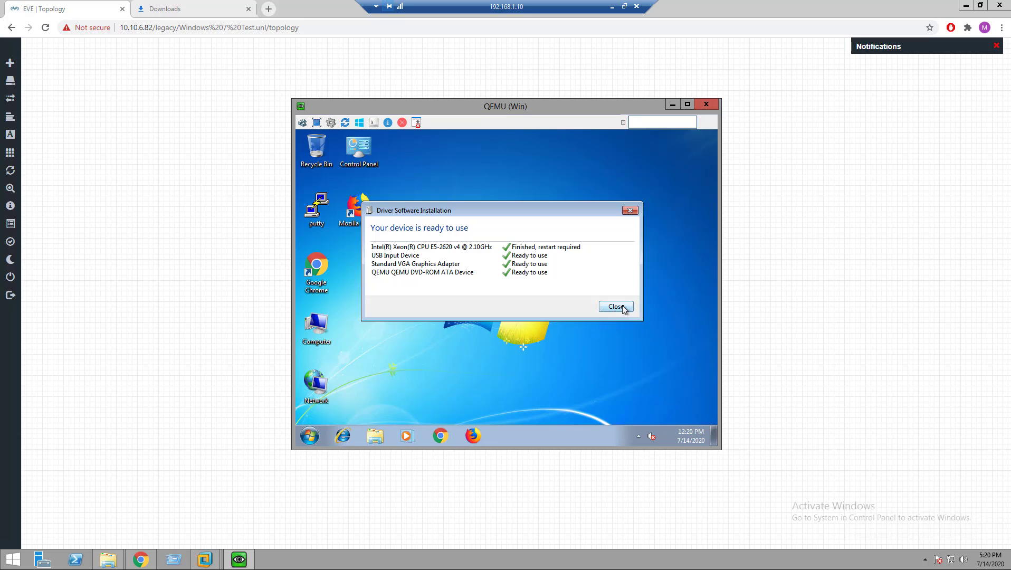
left_click(615, 306)
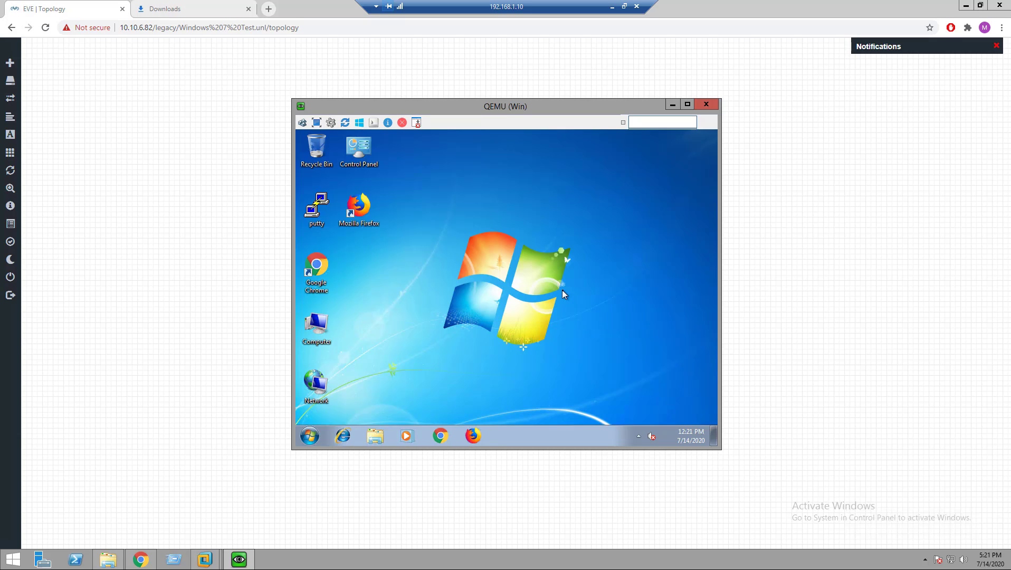